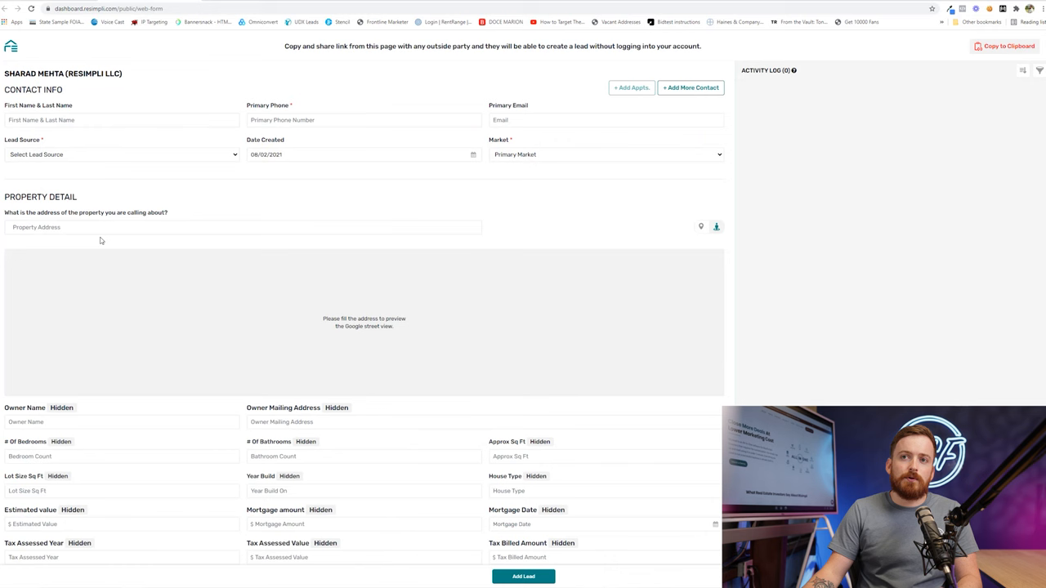
{"action": "mouse_move", "coordinate": [316, 167]}
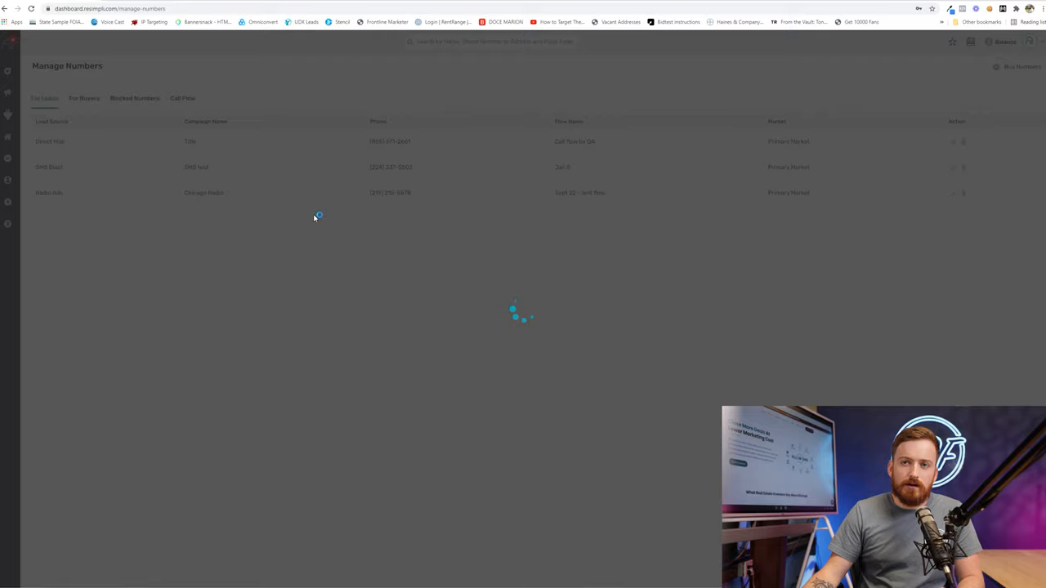
{"action": "left_click", "coordinate": [1021, 66]}
{"action": "type", "text": "314"}
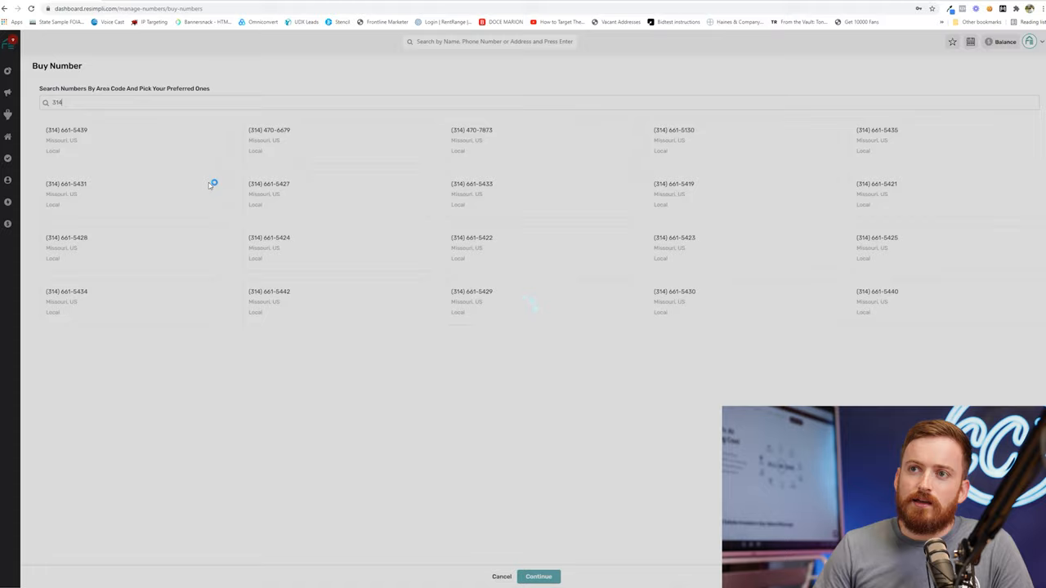
{"action": "left_click", "coordinate": [538, 576]}
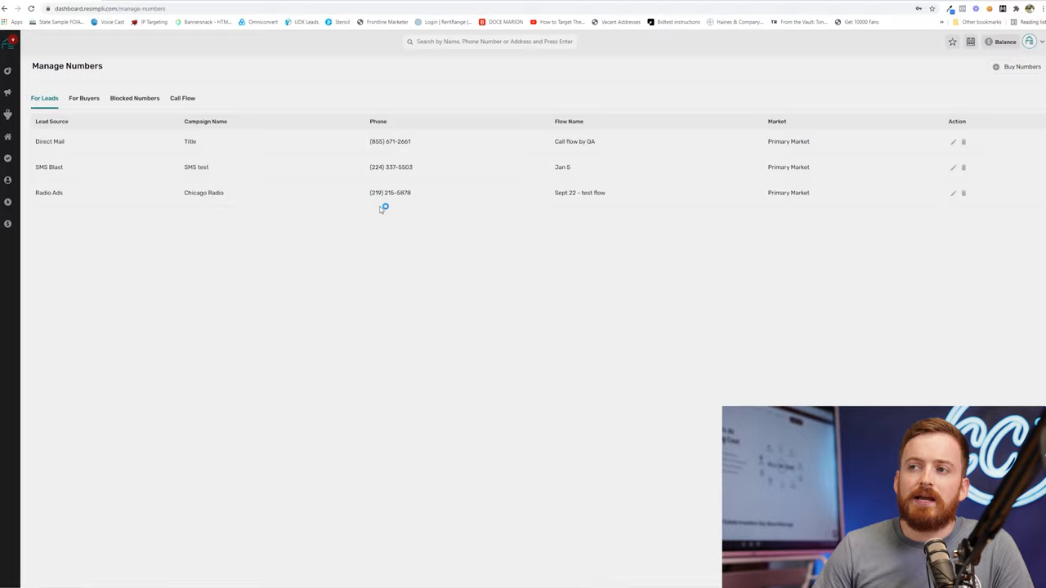
- Start a new call flow from the Call Flow list and switch off Caller ID
{"action": "left_click", "coordinate": [182, 99]}
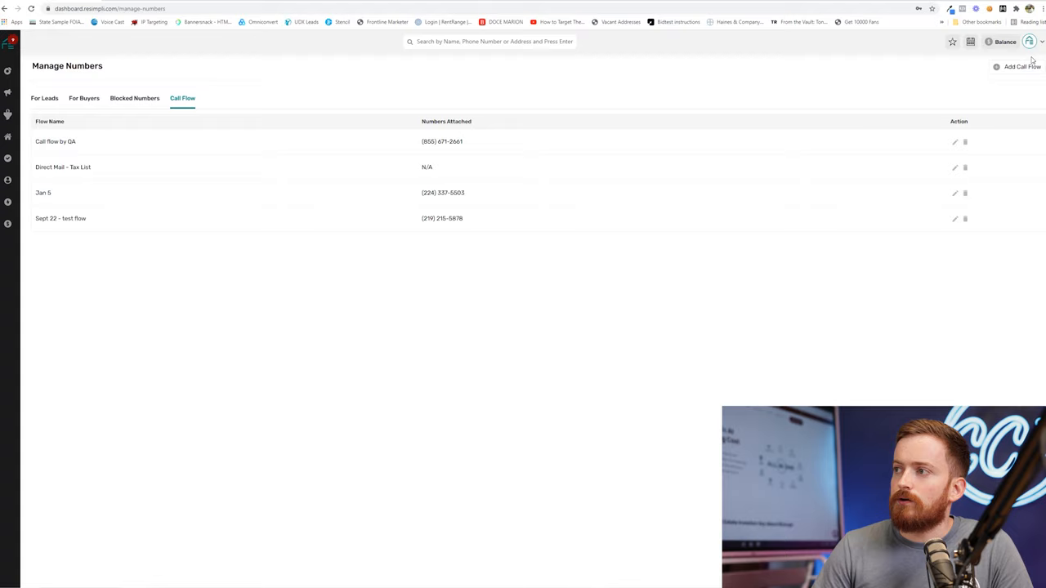
{"action": "left_click", "coordinate": [1020, 66]}
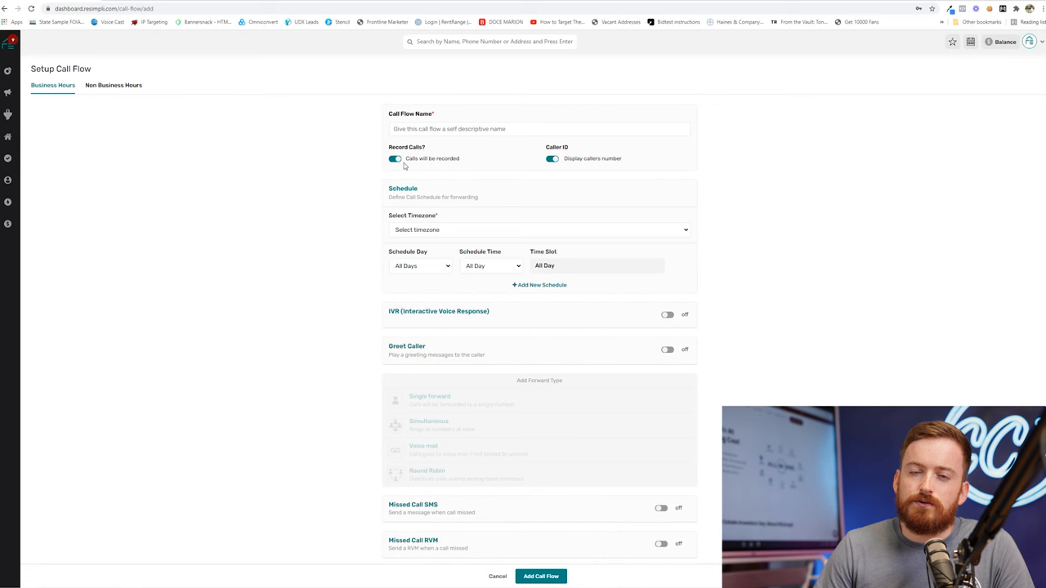
{"action": "mouse_move", "coordinate": [410, 169]}
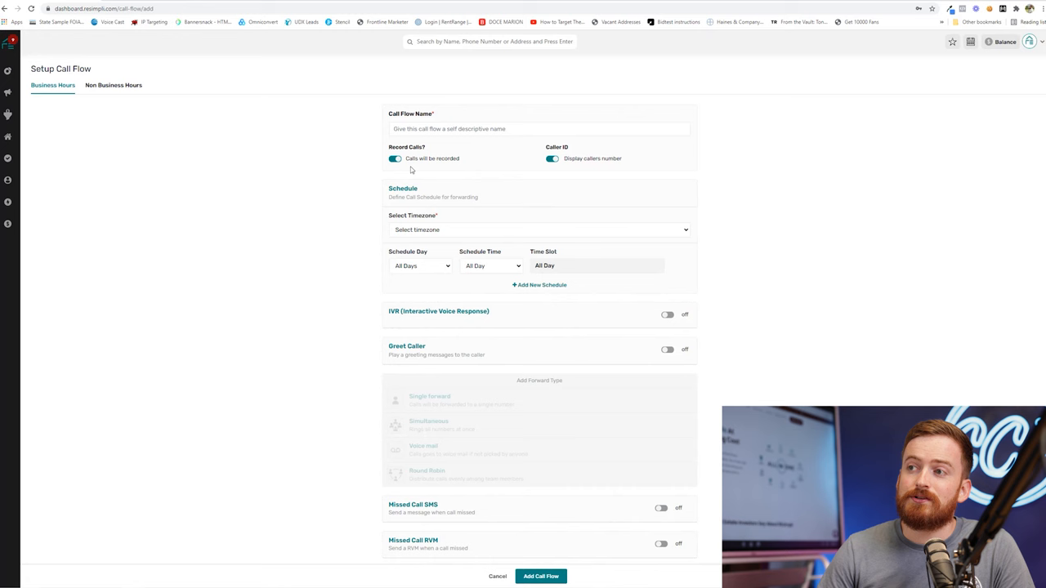
{"action": "mouse_move", "coordinate": [581, 162]}
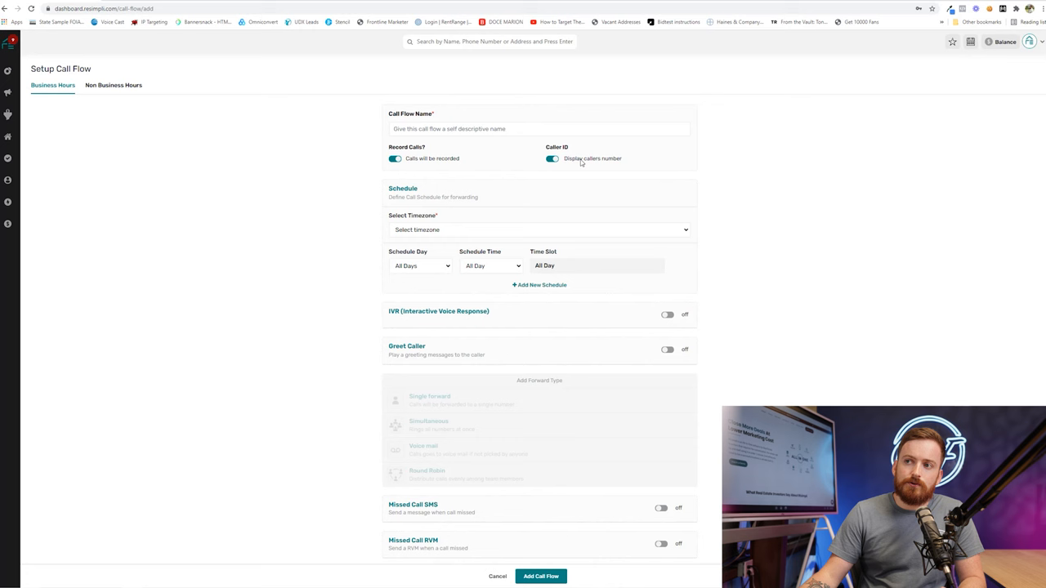
{"action": "left_click", "coordinate": [552, 158]}
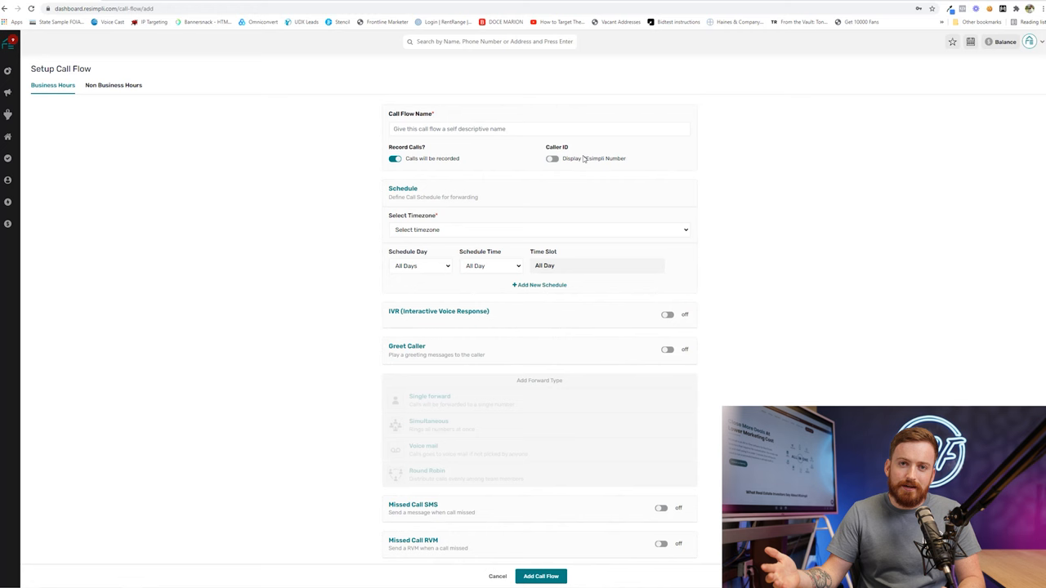
- Switch Caller ID back on and add Single forward as the forward type
{"action": "left_click", "coordinate": [552, 158]}
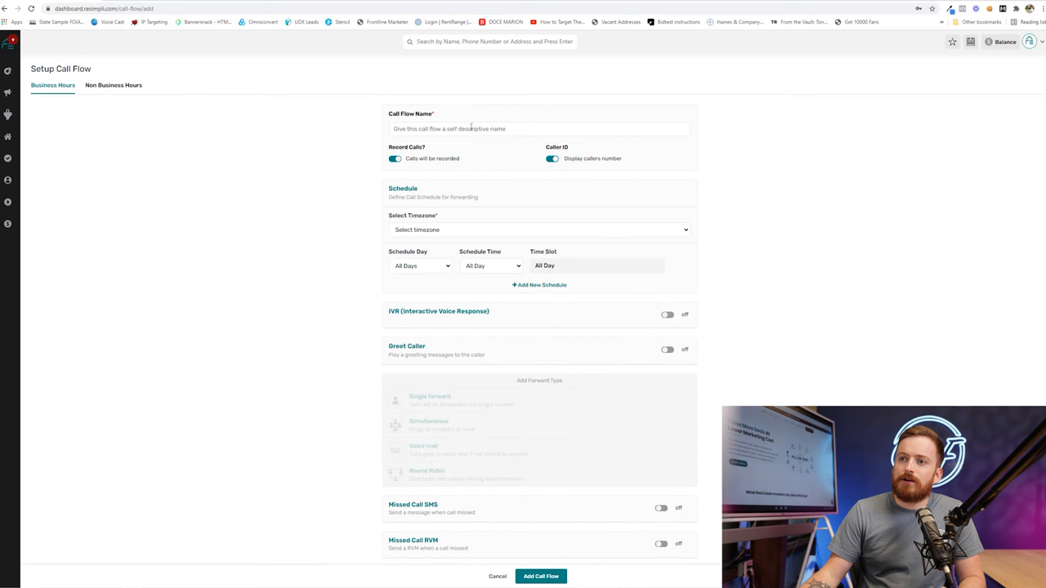
{"action": "scroll", "scroll_direction": "down", "scroll_amount": 3}
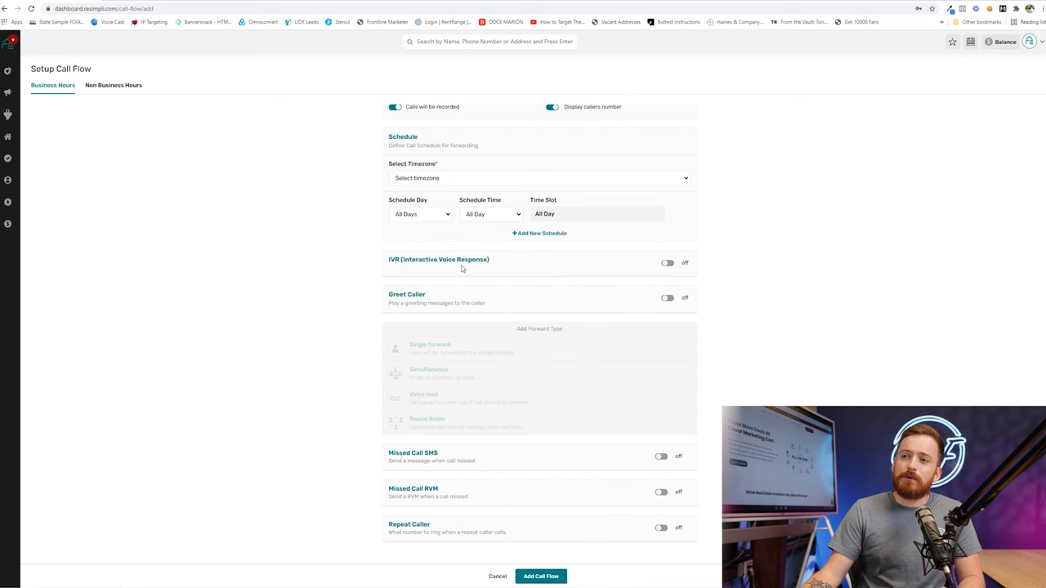
{"action": "mouse_move", "coordinate": [583, 301]}
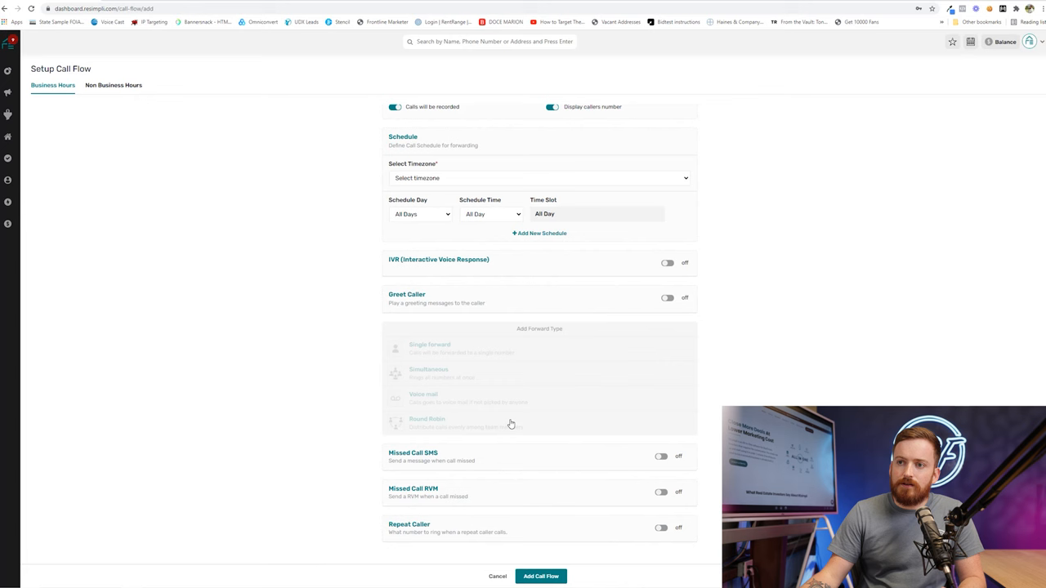
{"action": "left_click", "coordinate": [429, 345]}
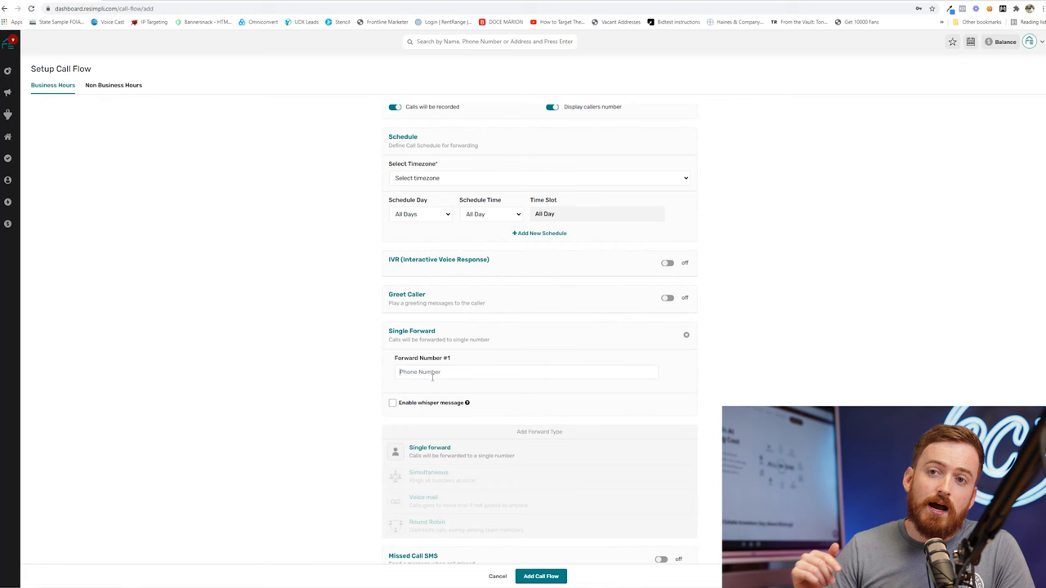
{"action": "mouse_move", "coordinate": [481, 366]}
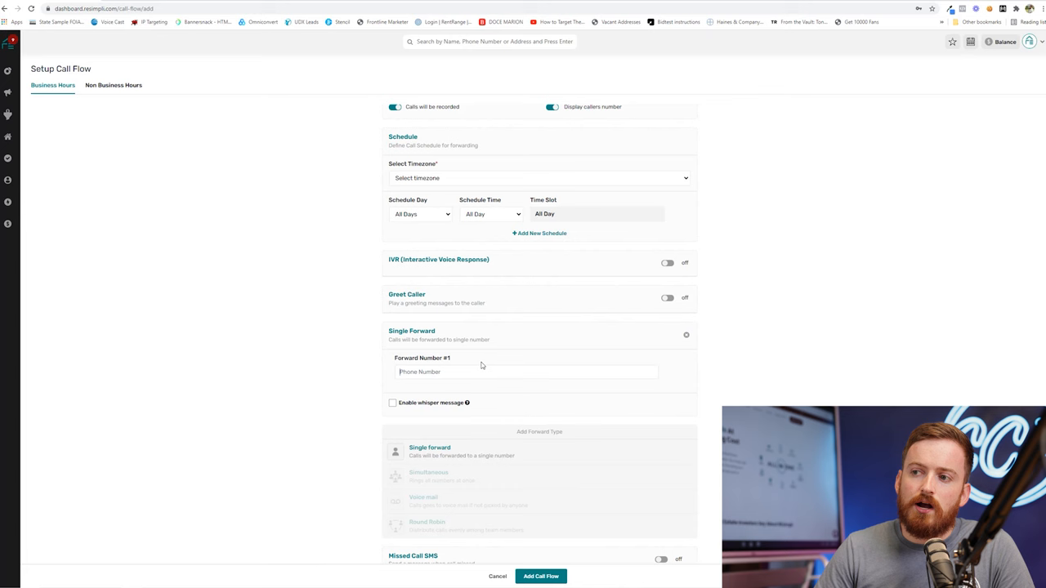
{"action": "scroll", "scroll_direction": "down", "scroll_amount": 3}
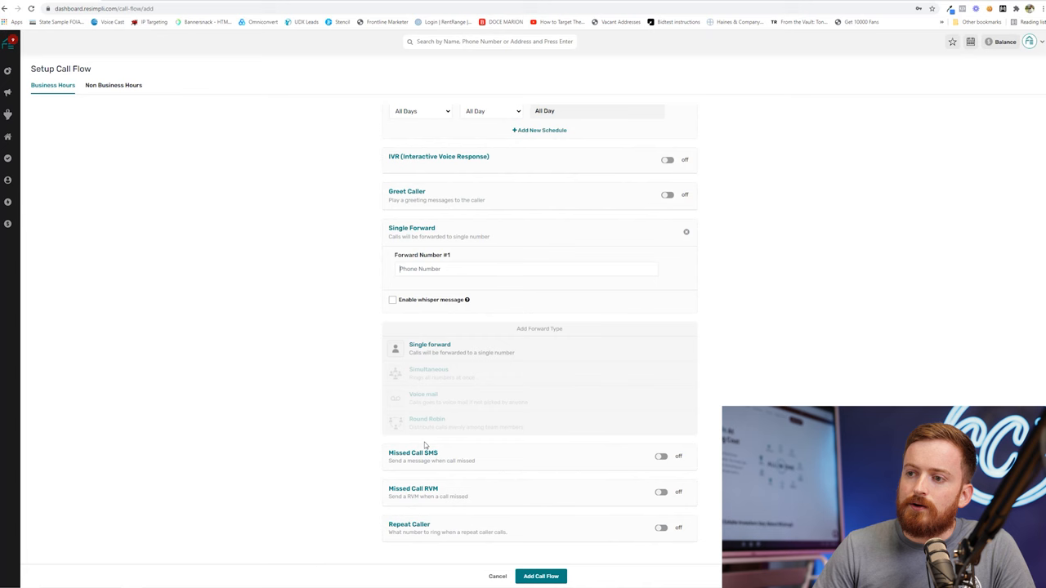
- Enable Missed Call SMS and Repeat Caller routing to the previously connected number
{"action": "left_click", "coordinate": [661, 456]}
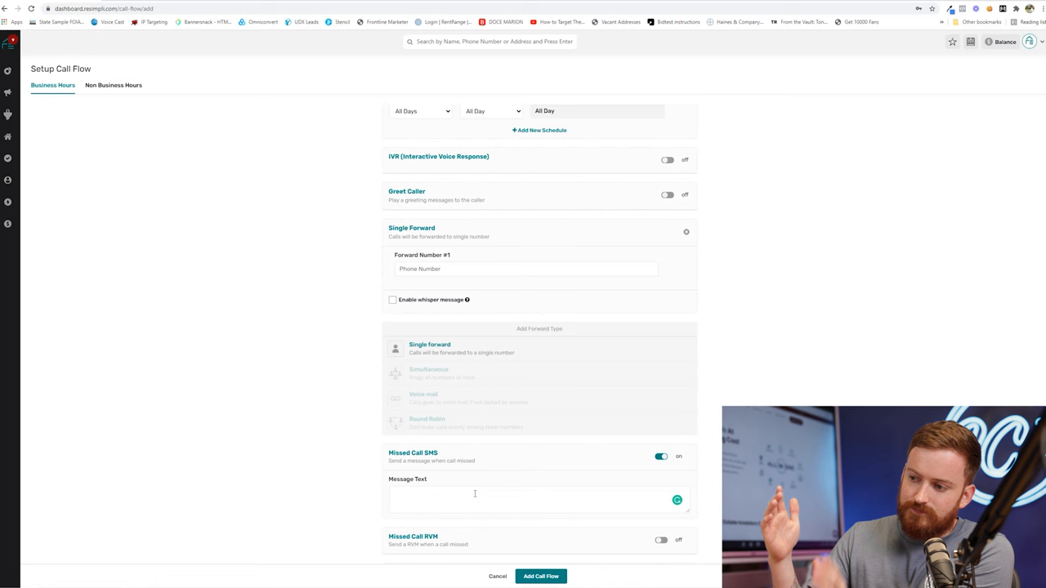
{"action": "scroll", "scroll_direction": "down", "scroll_amount": 3}
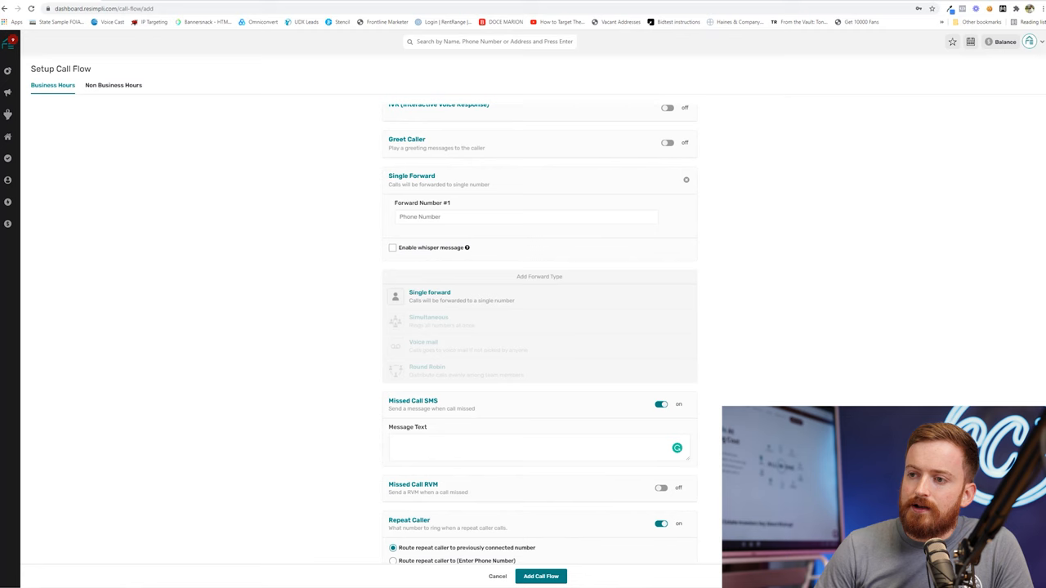
{"action": "scroll", "scroll_direction": "down", "scroll_amount": 3}
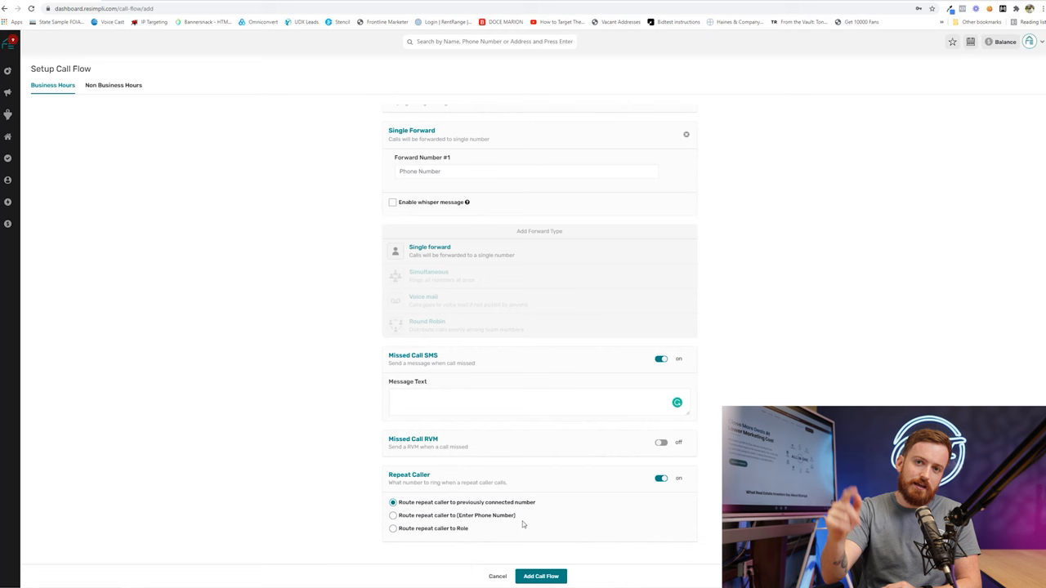
{"action": "mouse_move", "coordinate": [479, 516]}
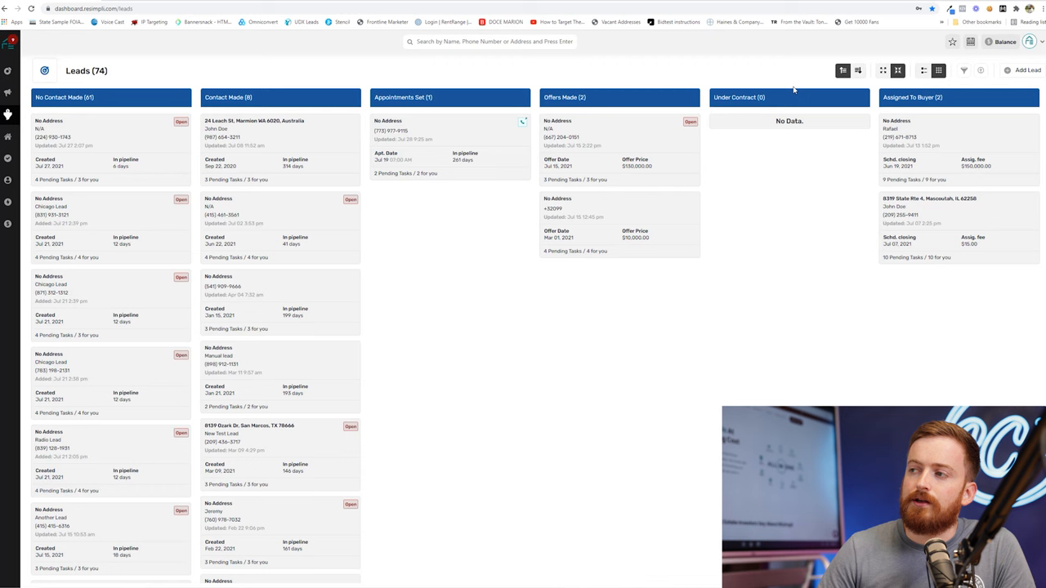
- Begin a new lead named Ryan with phone and email, sourced from Direct Mail
{"action": "left_click", "coordinate": [1024, 69]}
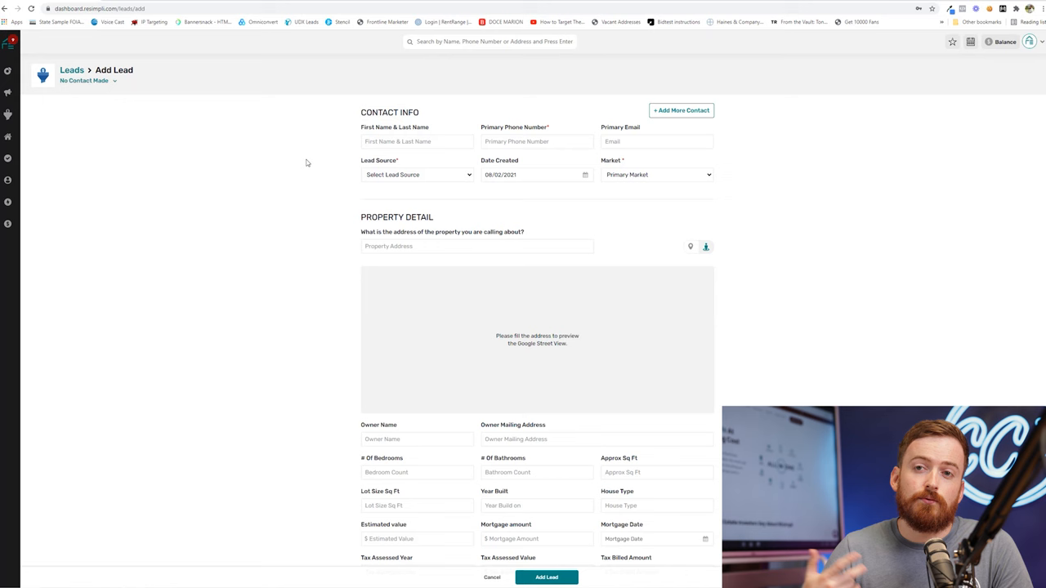
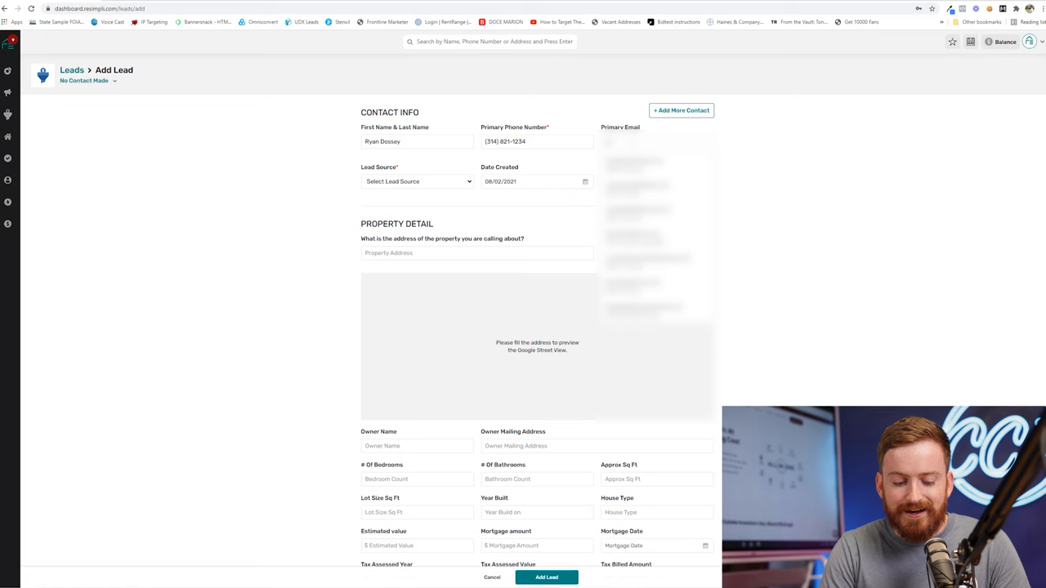
{"action": "left_click", "coordinate": [417, 174]}
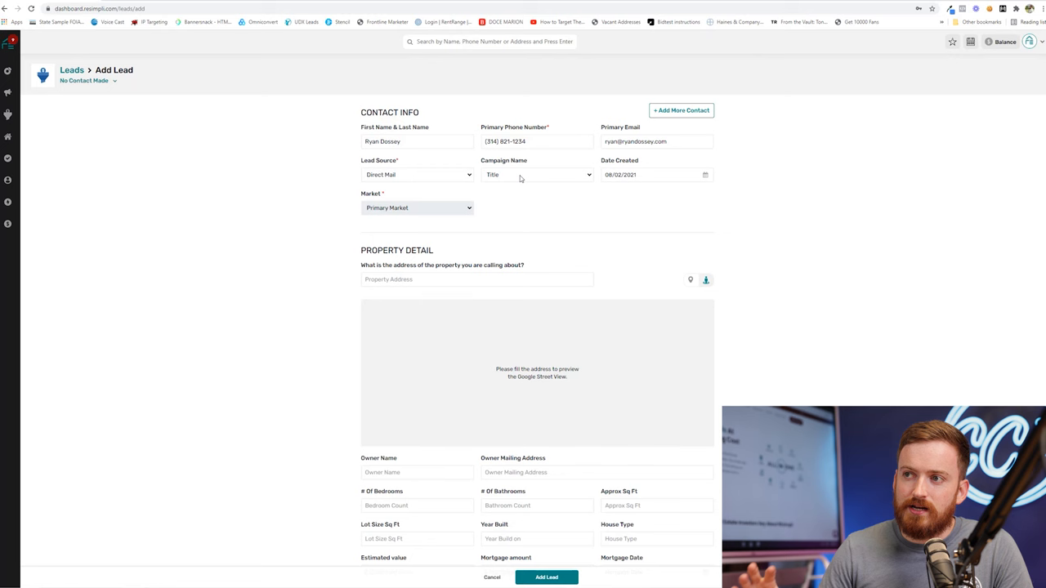
{"action": "left_click", "coordinate": [477, 278]}
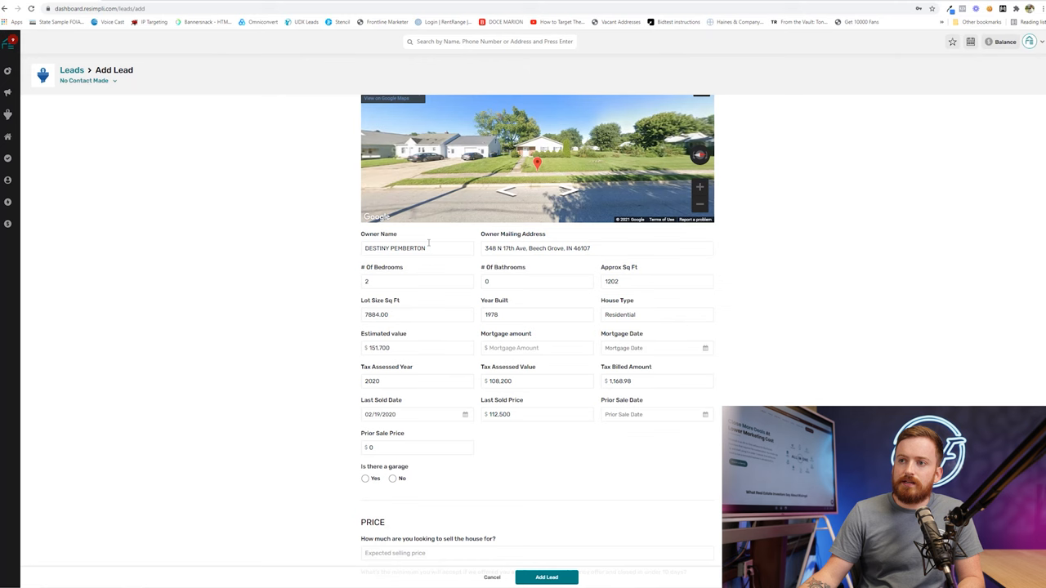
{"action": "mouse_move", "coordinate": [440, 341]}
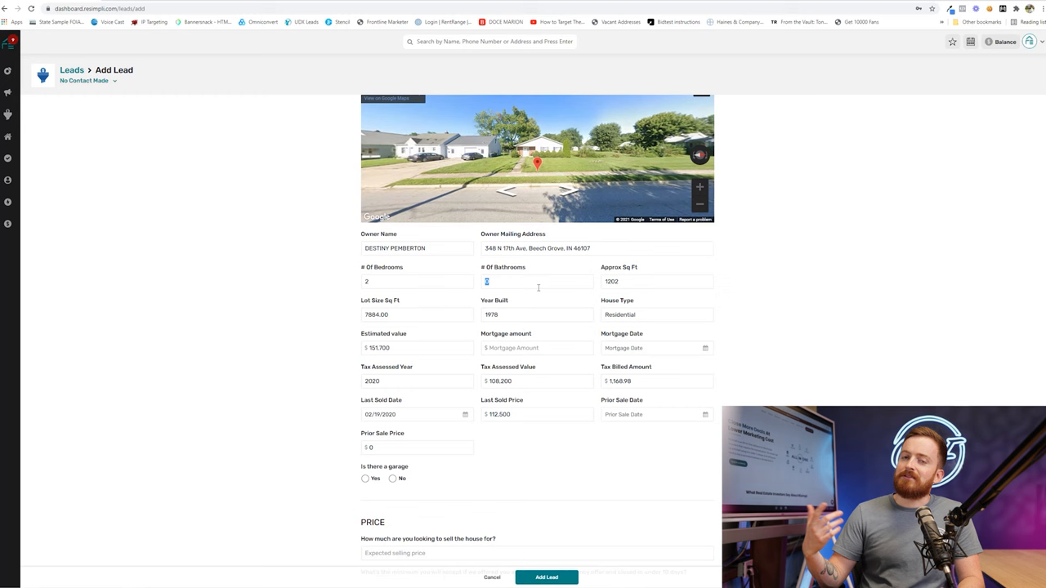
{"action": "type", "text": "1"}
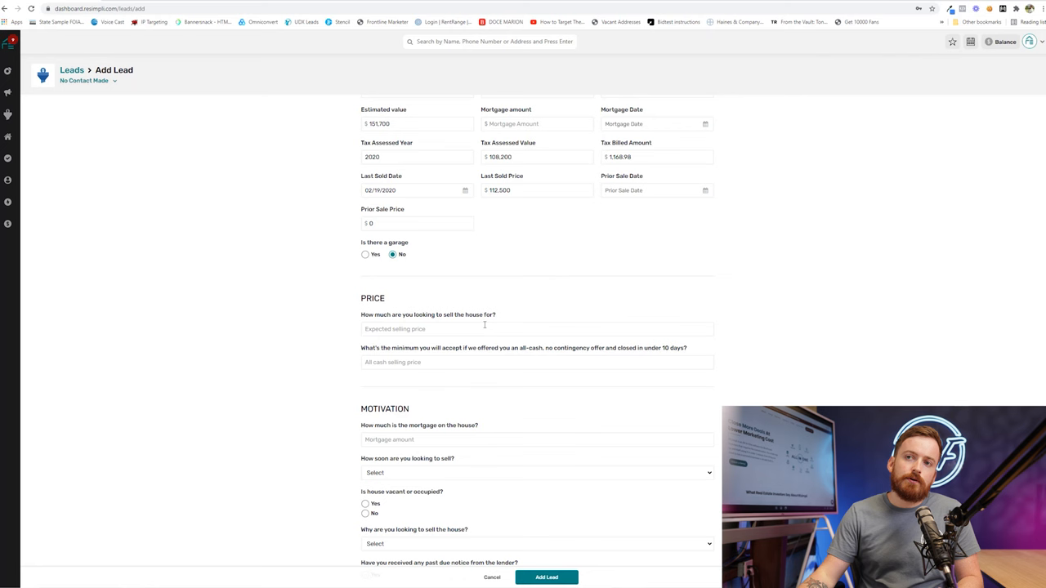
{"action": "scroll", "scroll_direction": "up", "scroll_amount": 3}
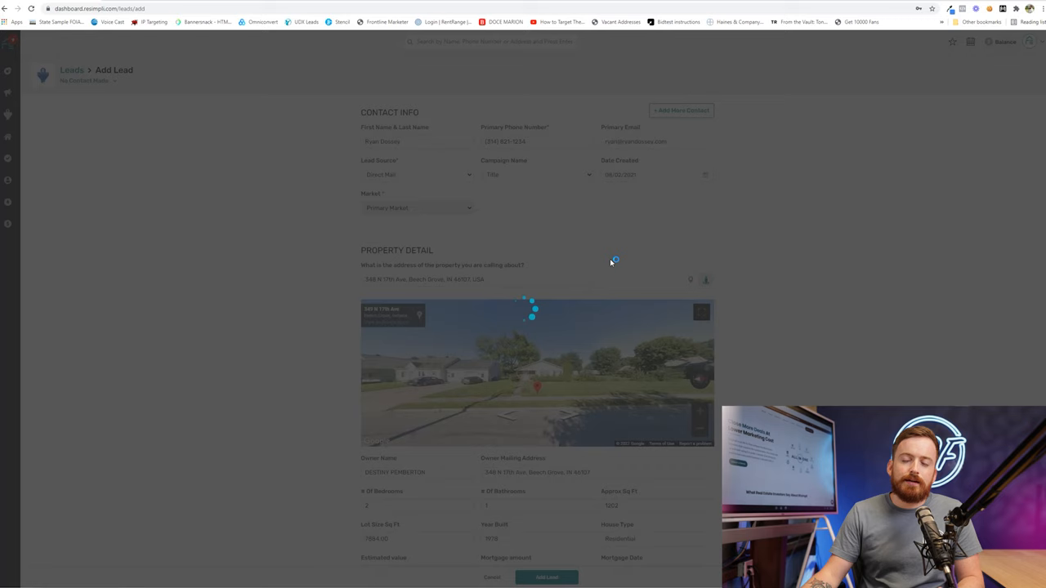
{"action": "left_click", "coordinate": [546, 578]}
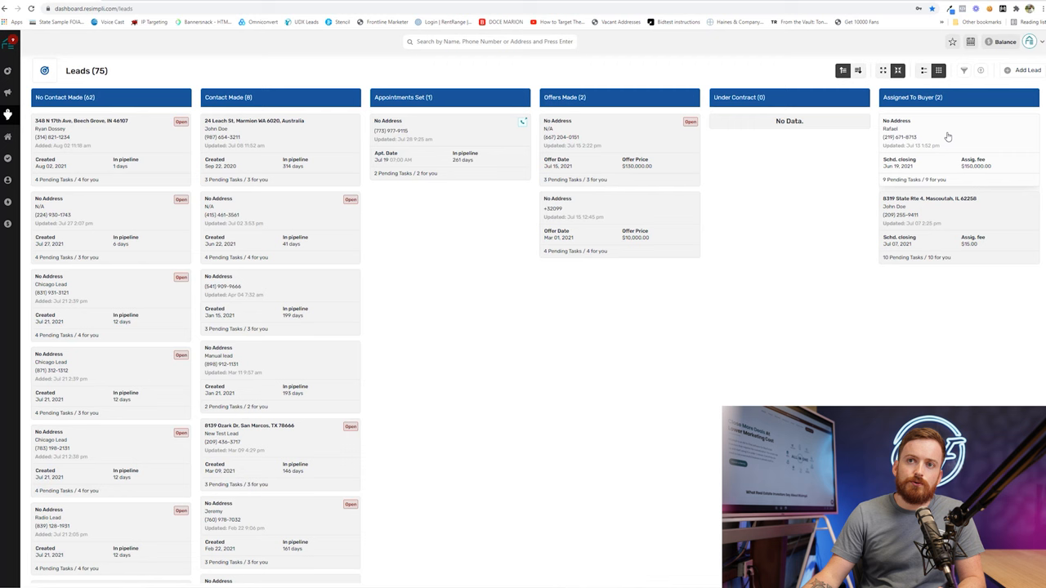
{"action": "left_click", "coordinate": [81, 121]}
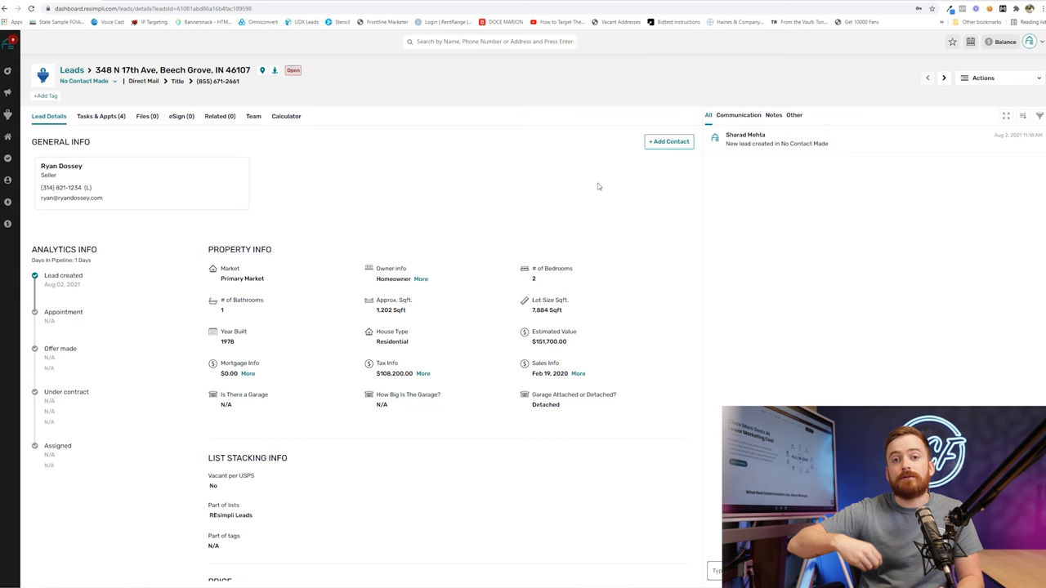
{"action": "left_click", "coordinate": [984, 77]}
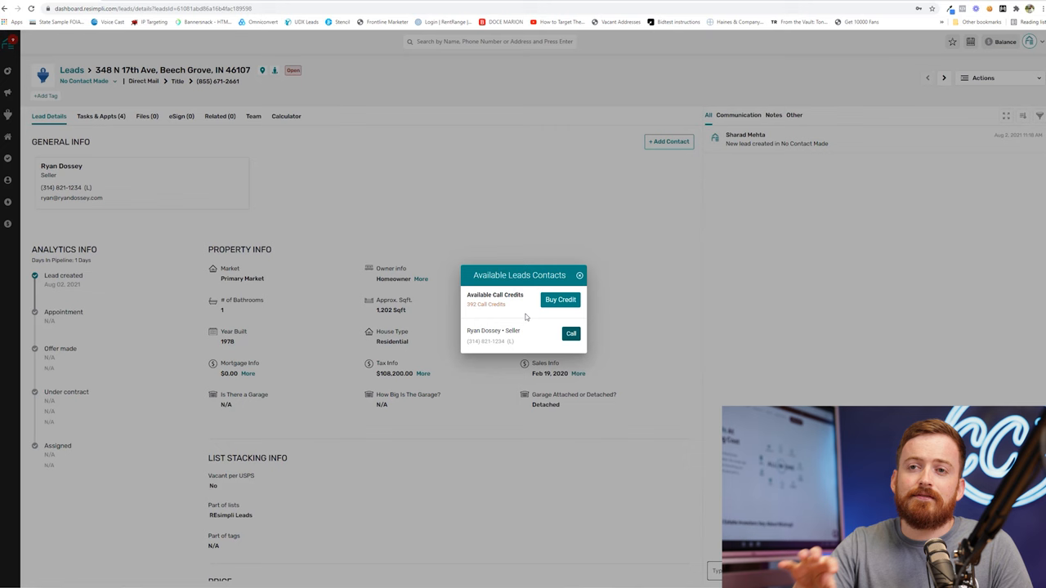
{"action": "mouse_move", "coordinate": [487, 304]}
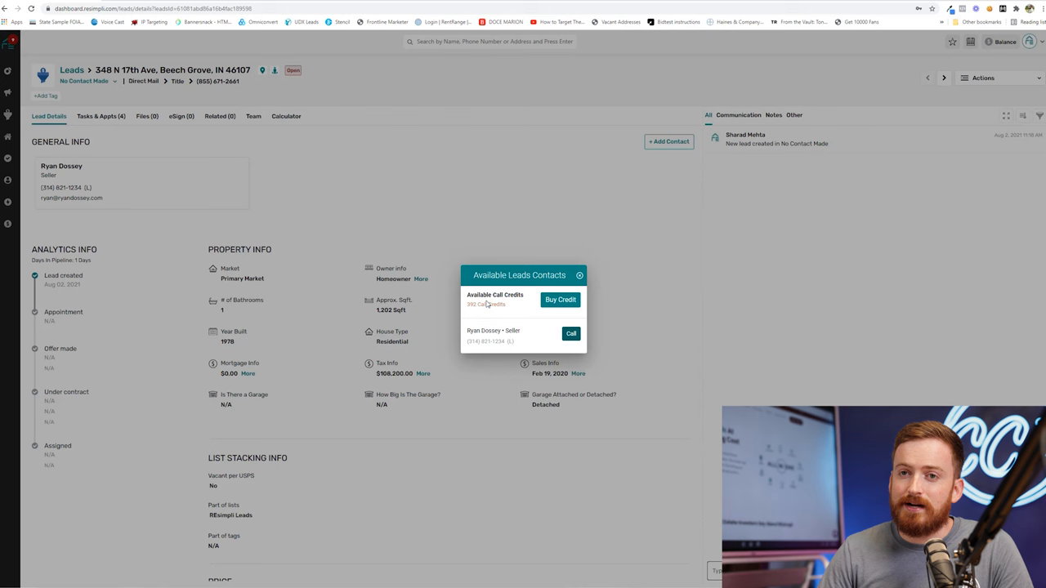
{"action": "mouse_move", "coordinate": [507, 261]}
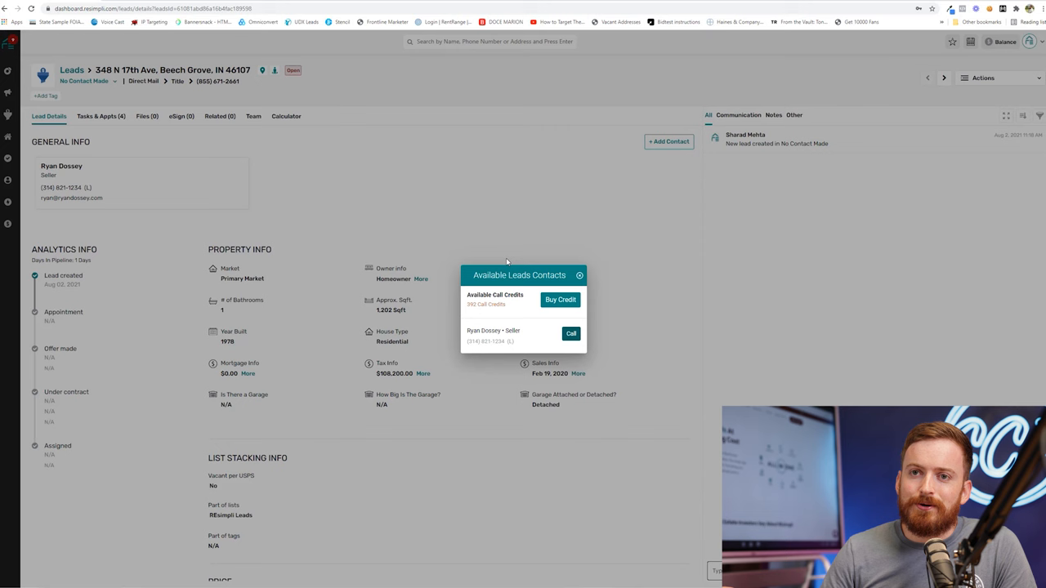
- Dismiss the Available Leads Contacts popup, leaving the lead details visible
{"action": "left_click", "coordinate": [571, 333]}
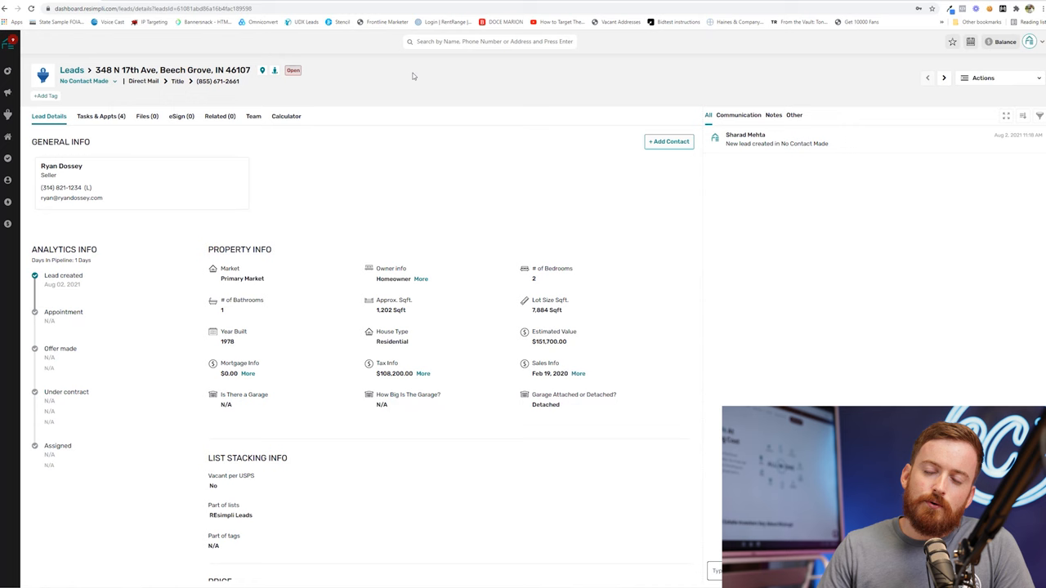
- Scroll through the Edit Lead form past contact, property and motivation sections
{"action": "scroll", "scroll_direction": "down", "scroll_amount": 3}
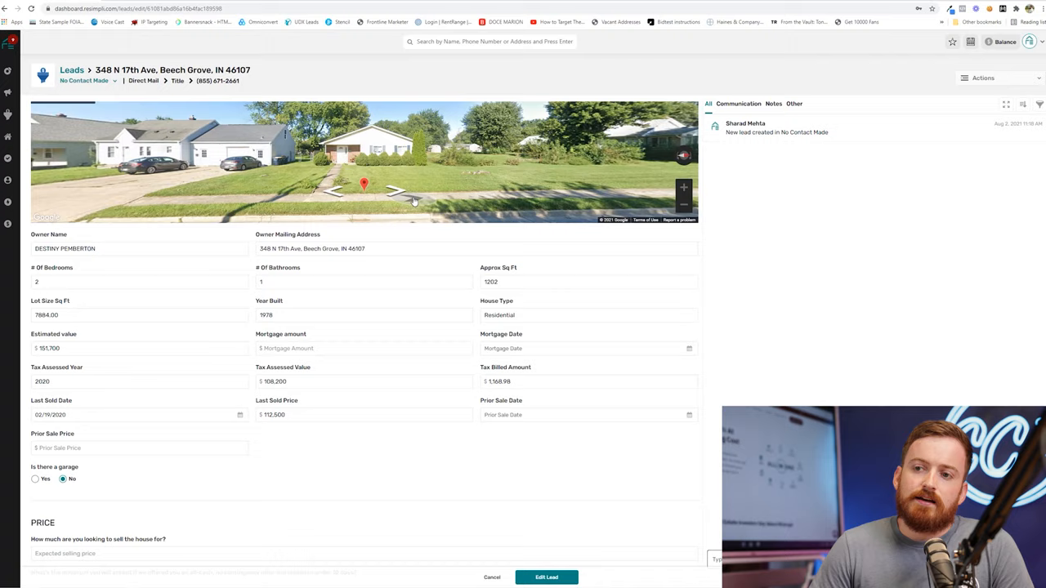
{"action": "scroll", "scroll_direction": "down", "scroll_amount": 3}
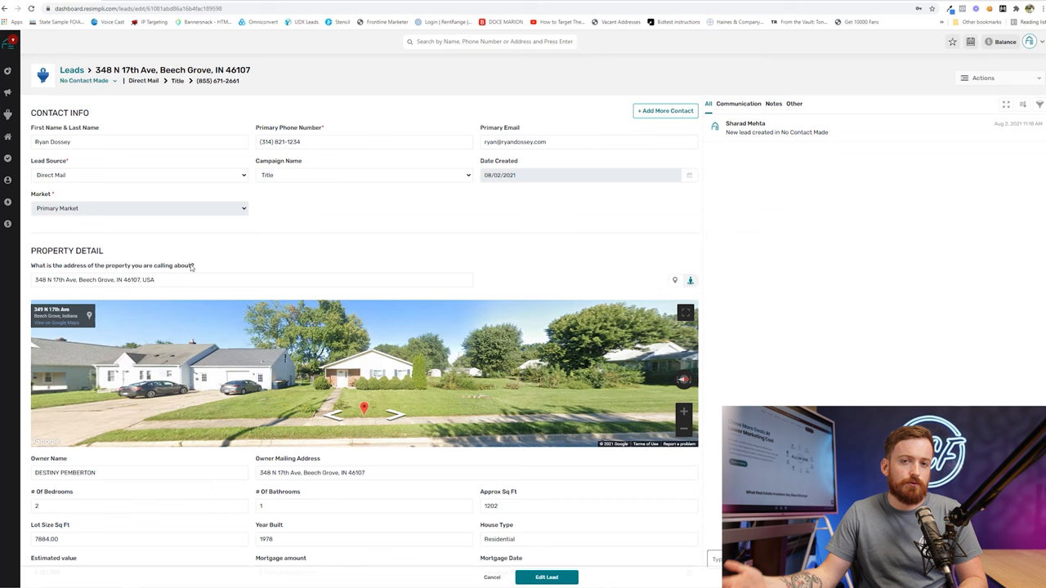
{"action": "scroll", "scroll_direction": "down", "scroll_amount": 3}
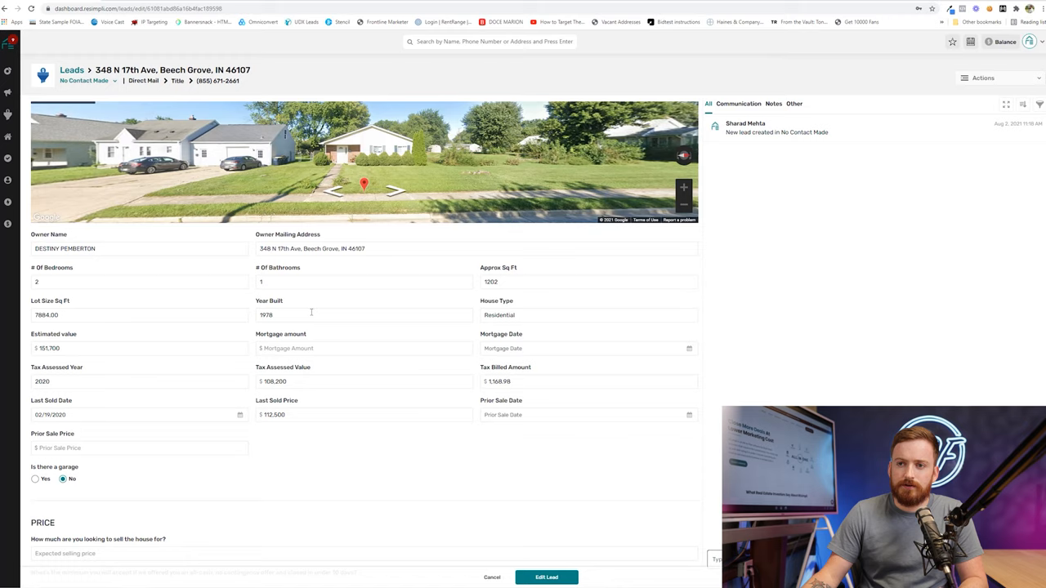
{"action": "scroll", "scroll_direction": "down", "scroll_amount": 3}
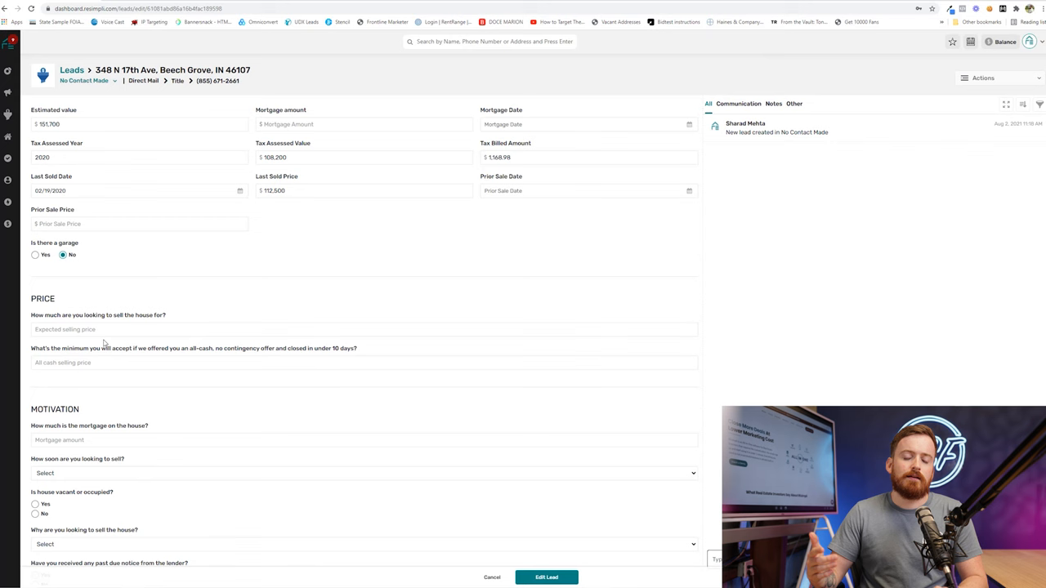